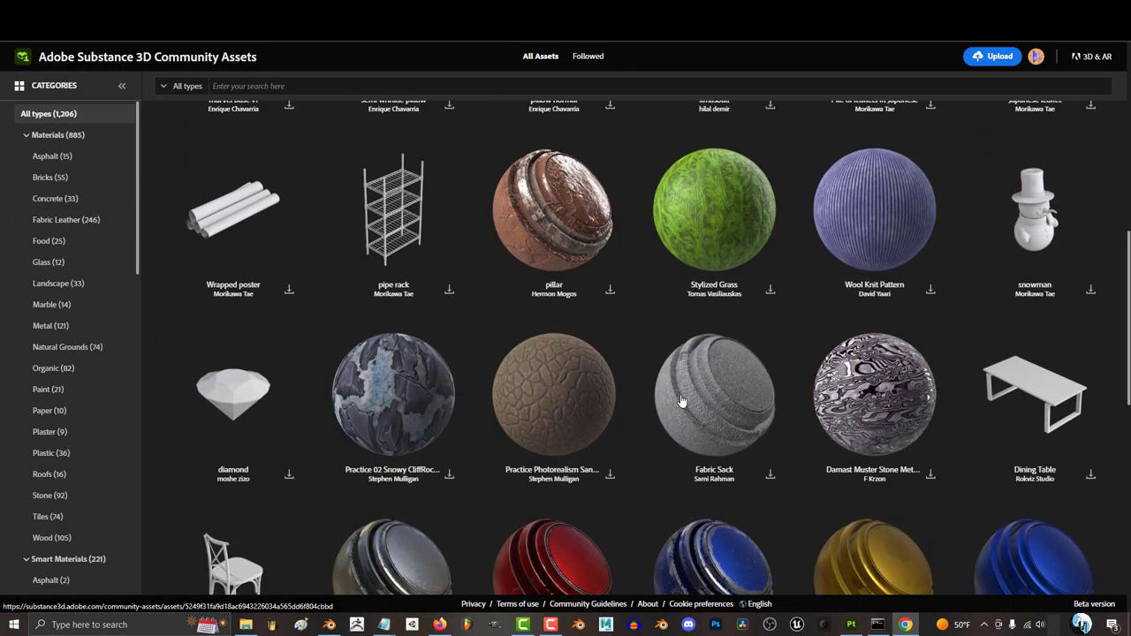
- Filter the library to Concrete materials, then to 3D models, then return to all asset types
scroll(down, 3)
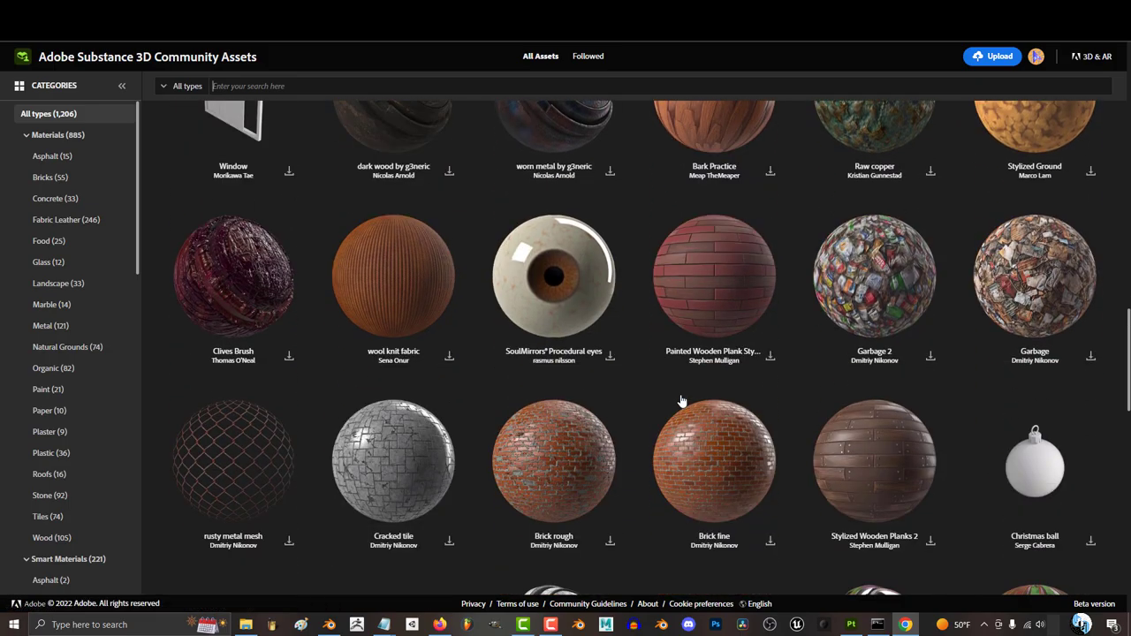
click(55, 198)
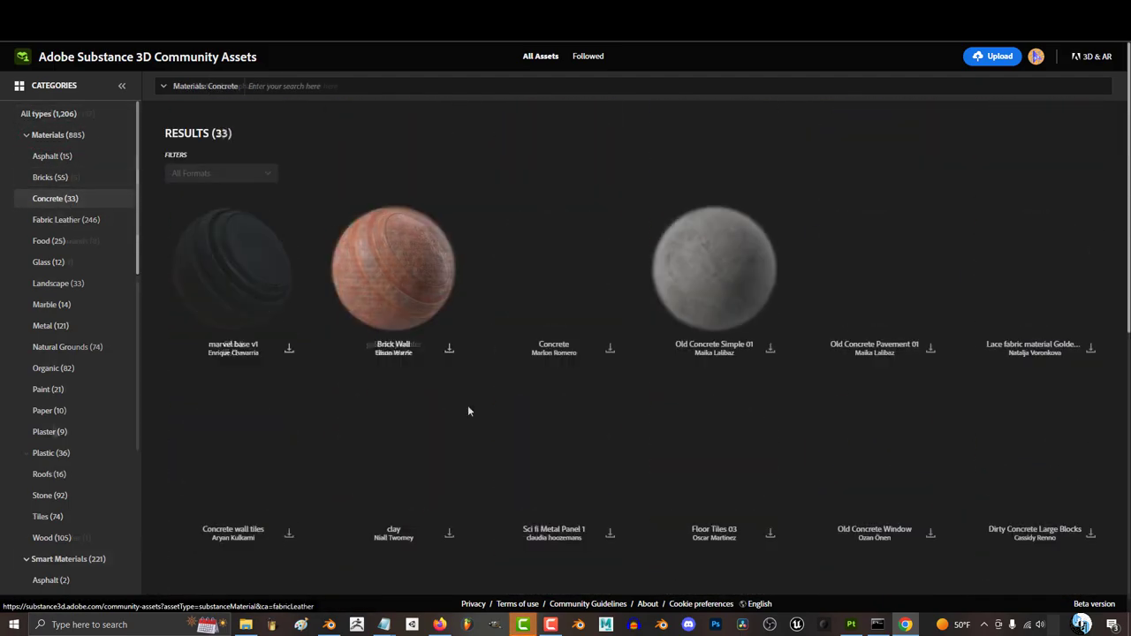
click(44, 217)
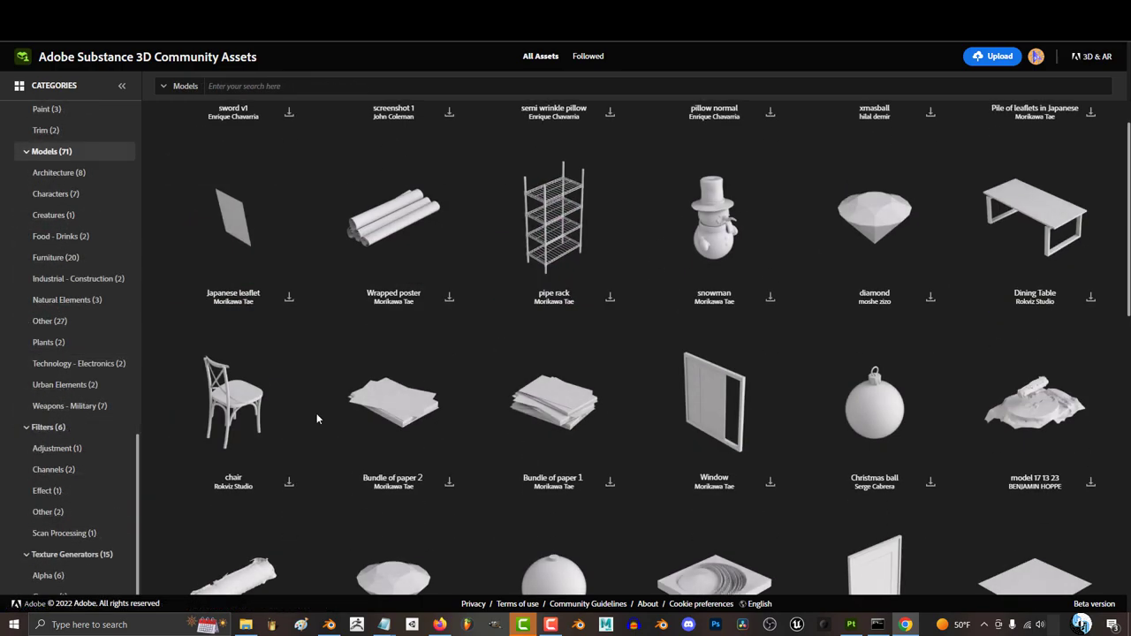
click(63, 506)
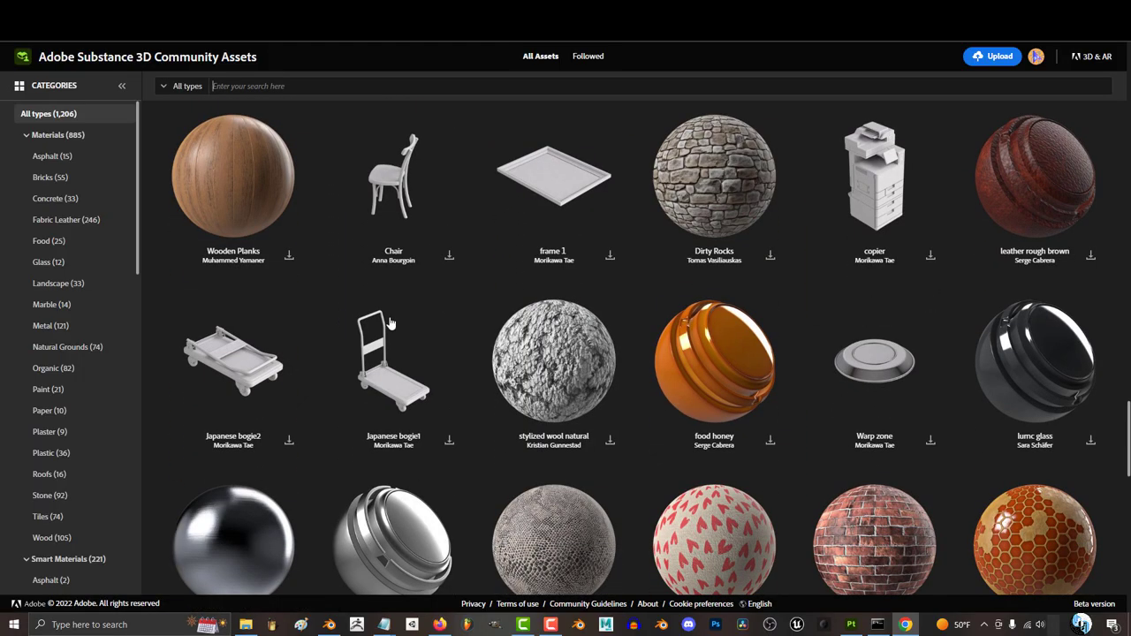
- Scroll down the all-types grid to reveal more materials such as Dark Cliff and Golden Marble
scroll(down, 3)
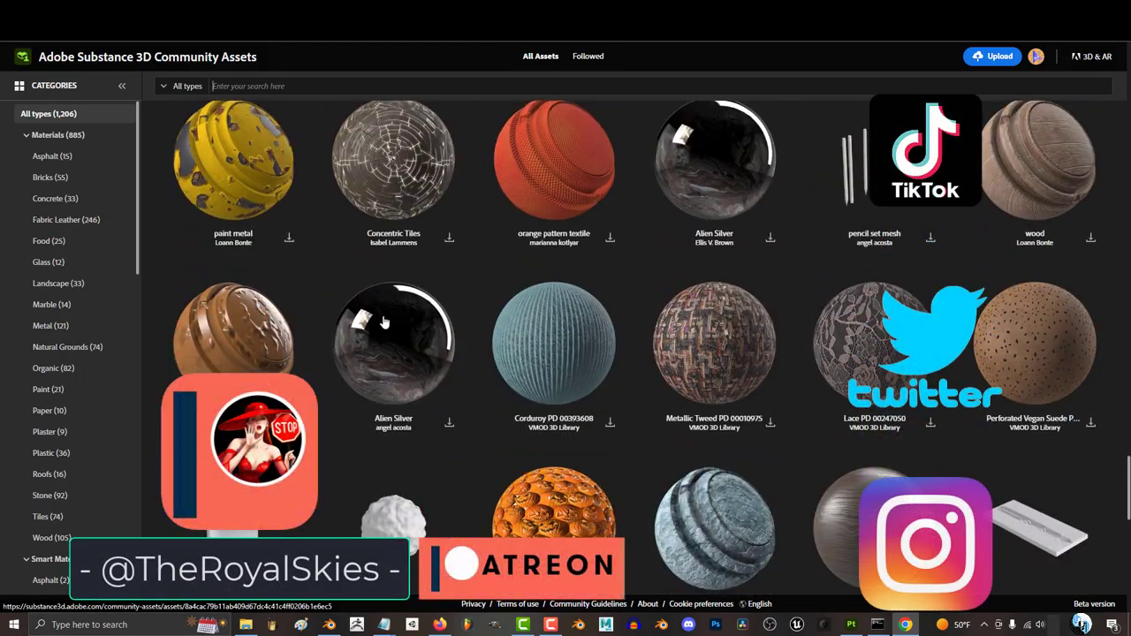
scroll(down, 3)
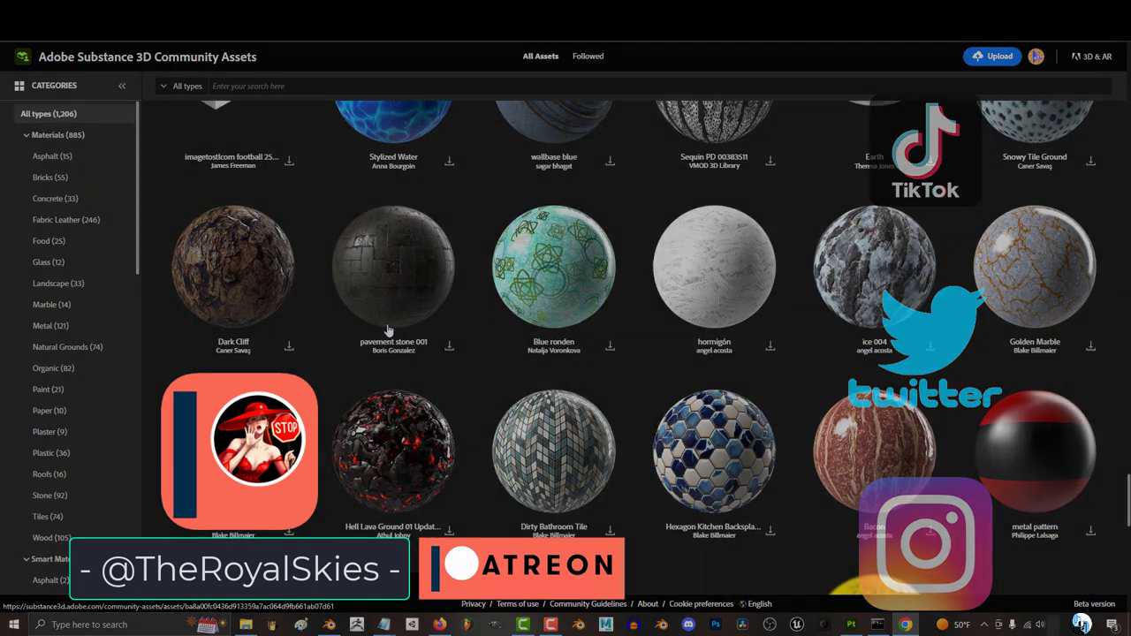